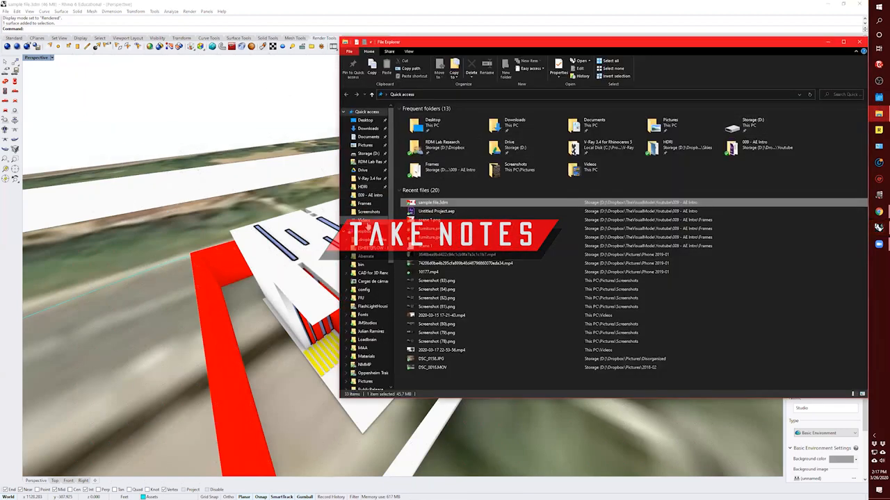
Play back the sample file.3dm recording from Videos > Captures, then close the player.
left_click(365, 221)
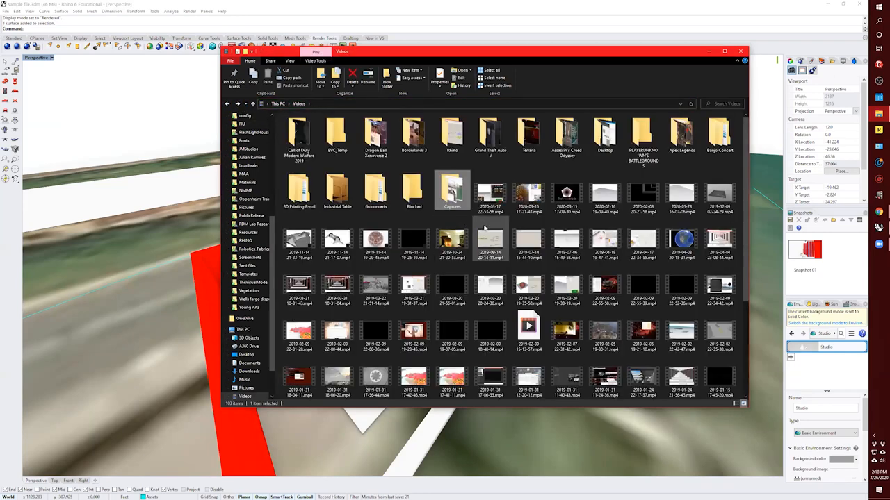
double_click(452, 191)
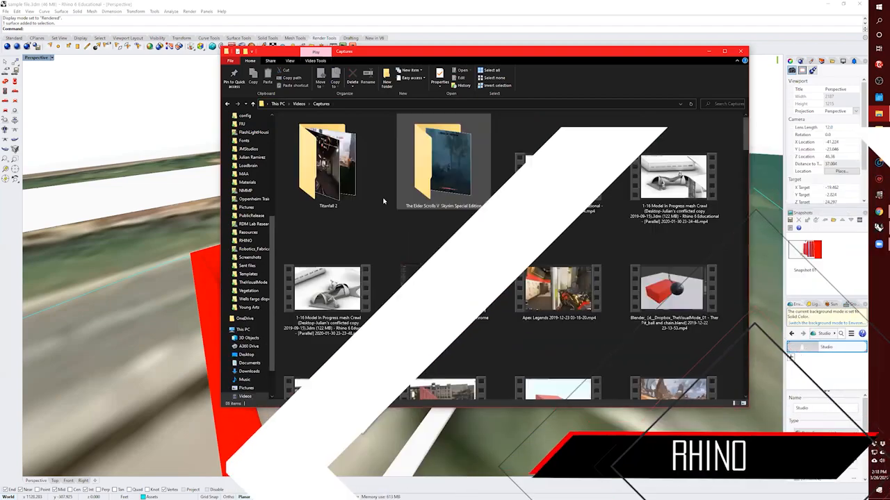
left_click(558, 167)
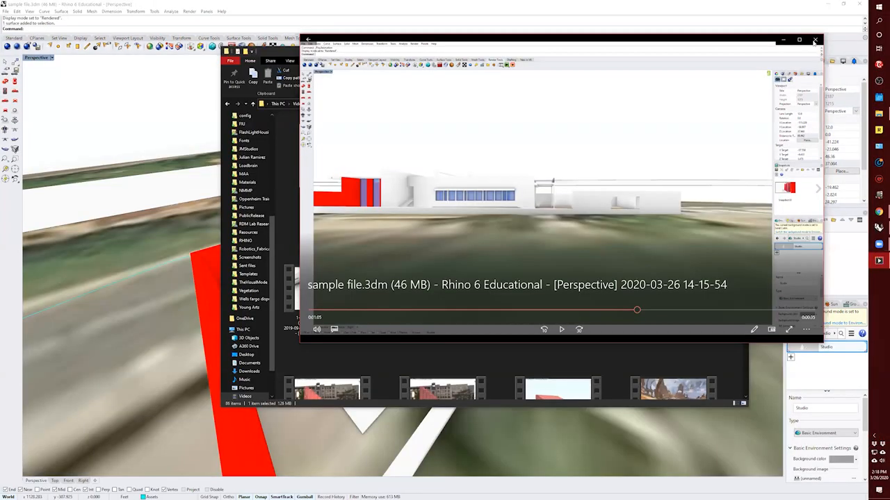
left_click(815, 40)
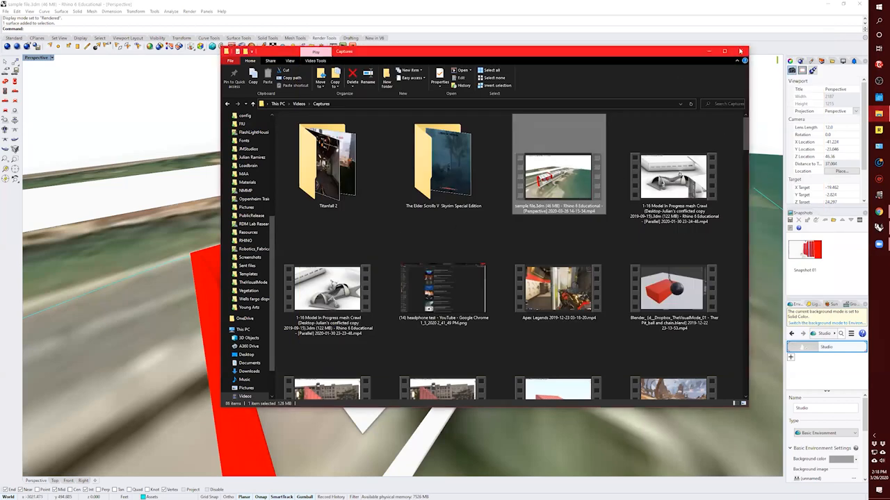
Return to Rhino and switch the house model's Perspective viewport from Rendered to Shaded.
left_click(740, 51)
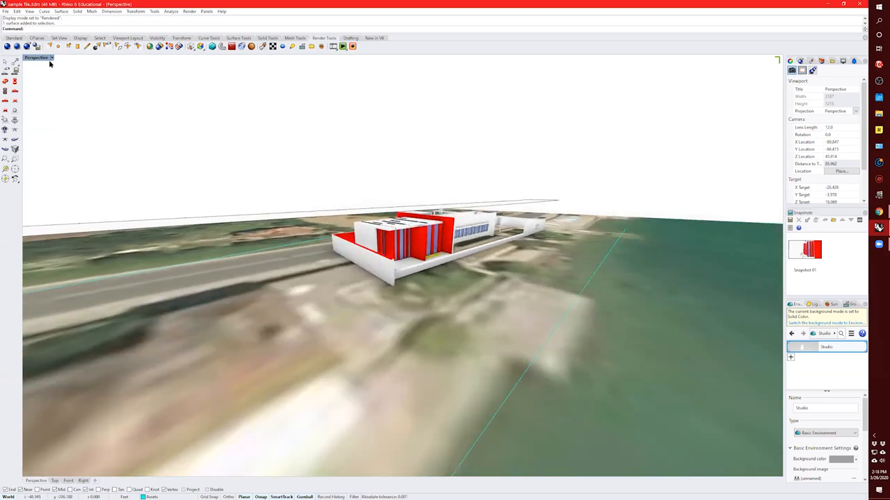
left_click(37, 57)
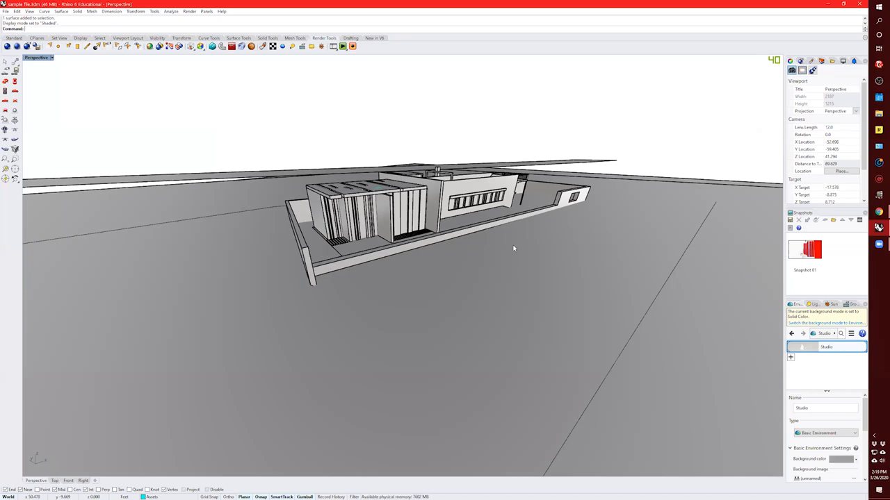
mouse_move(487, 248)
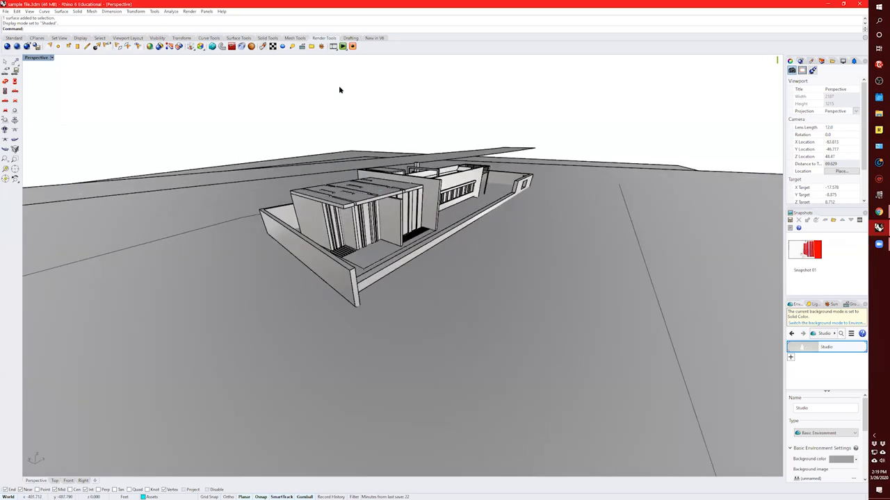
Run Set Camera Path Animation in a wireframe Perspective view with 600 frames.
left_click(343, 46)
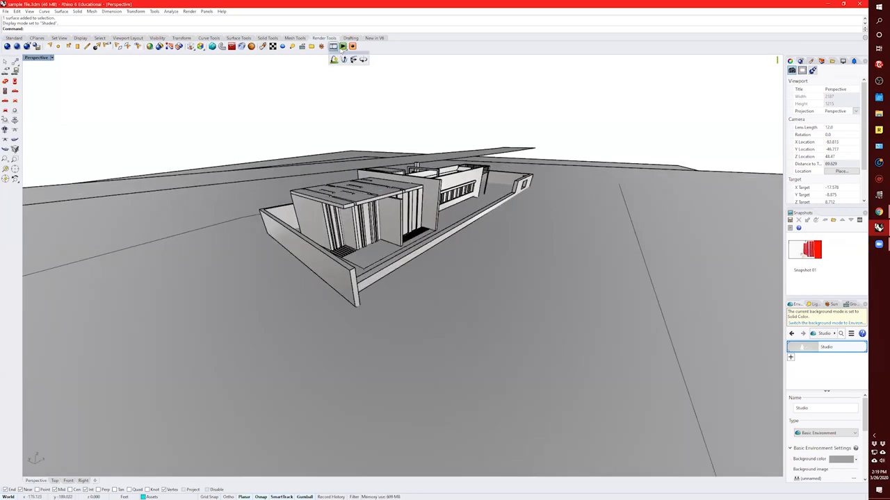
left_click(342, 45)
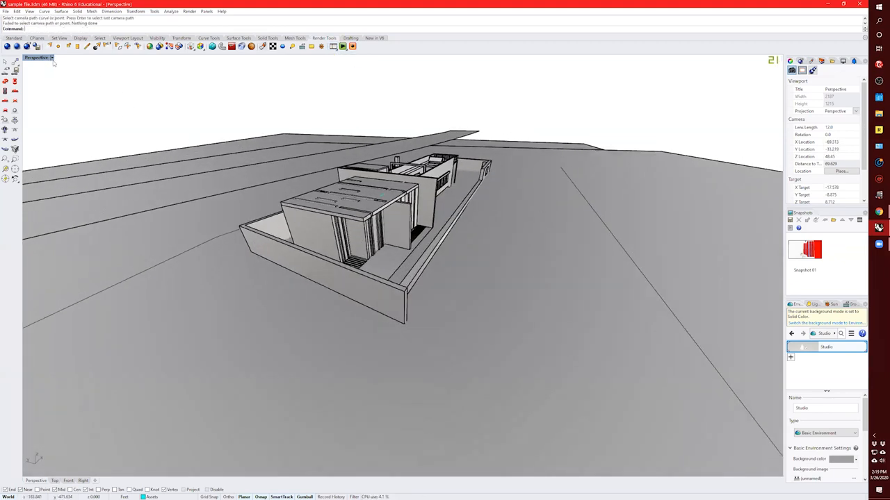
left_click(37, 57)
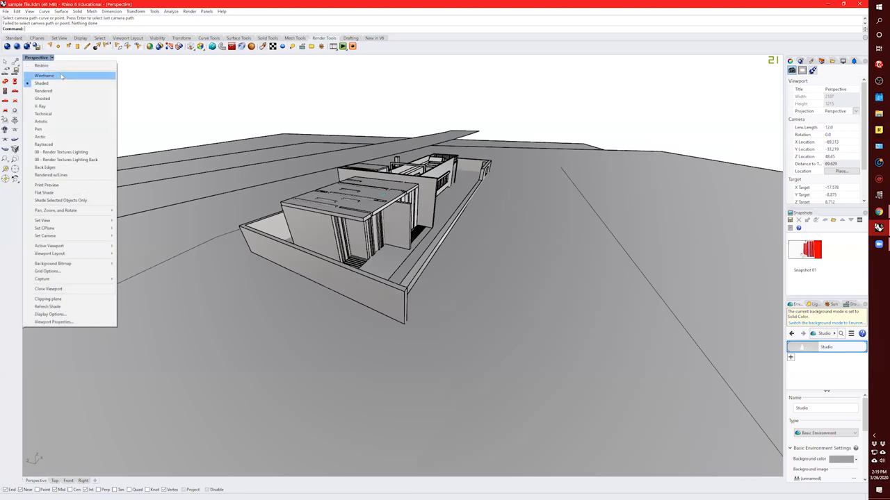
left_click(44, 75)
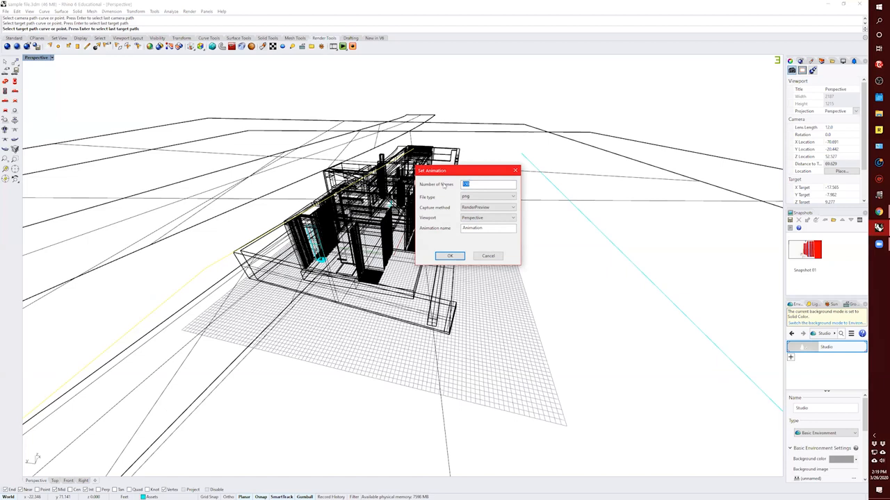
type("6")
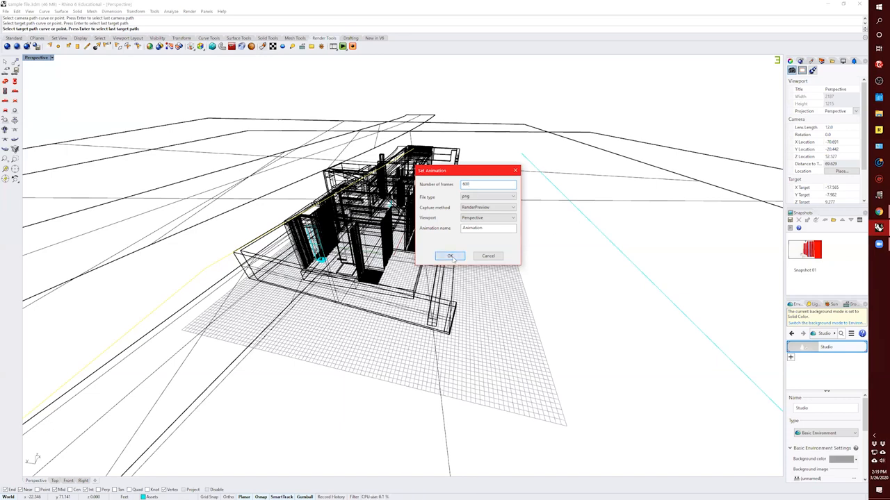
left_click(449, 256)
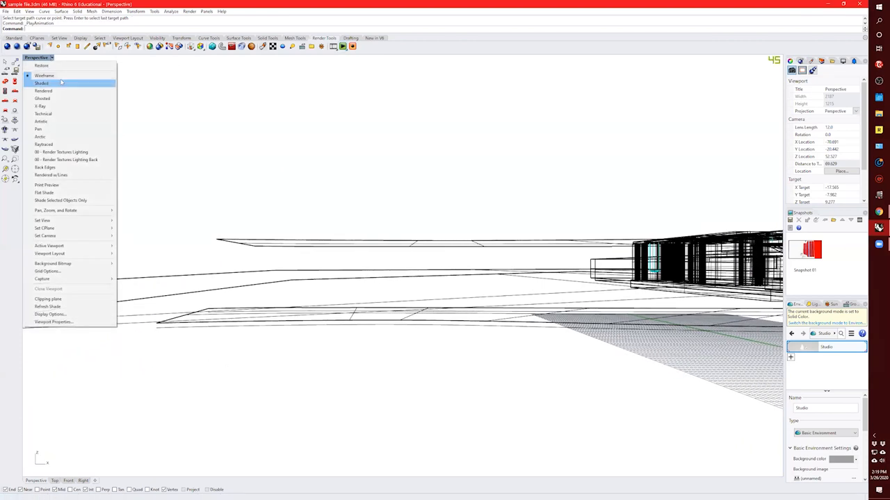
Replay the camera path animation with the Perspective viewport in Rendered display.
left_click(44, 75)
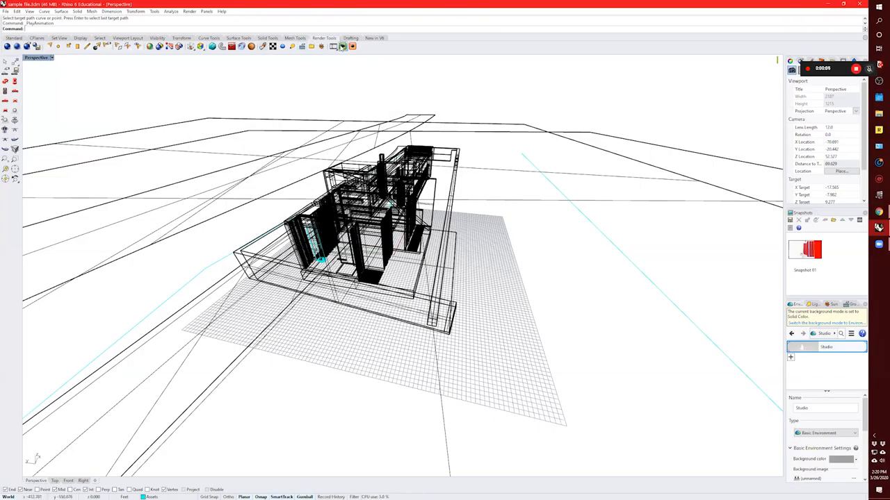
left_click(38, 57)
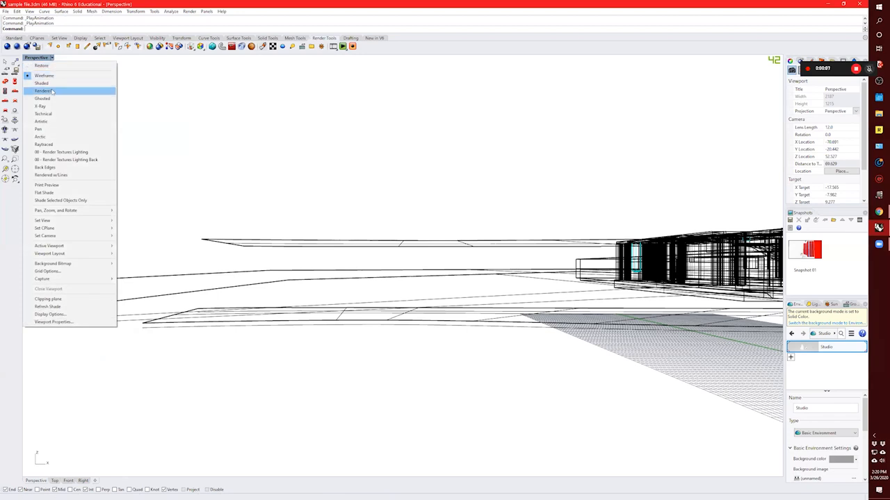
left_click(43, 91)
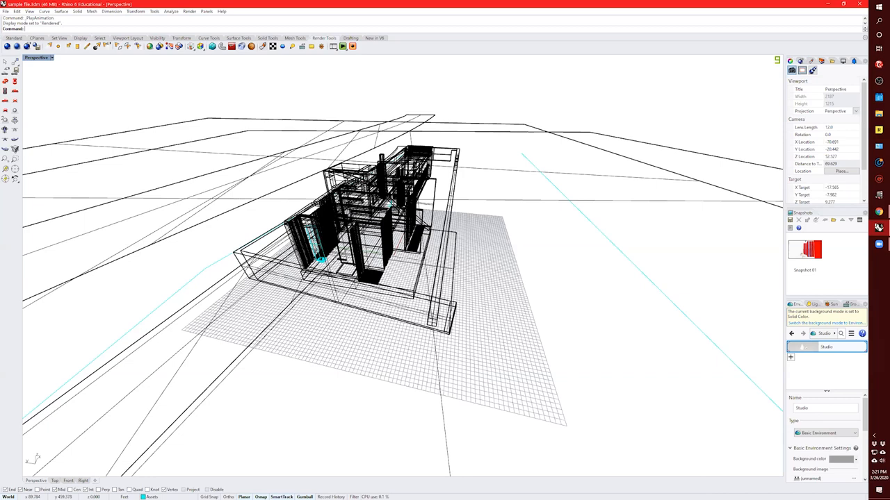
mouse_move(505, 181)
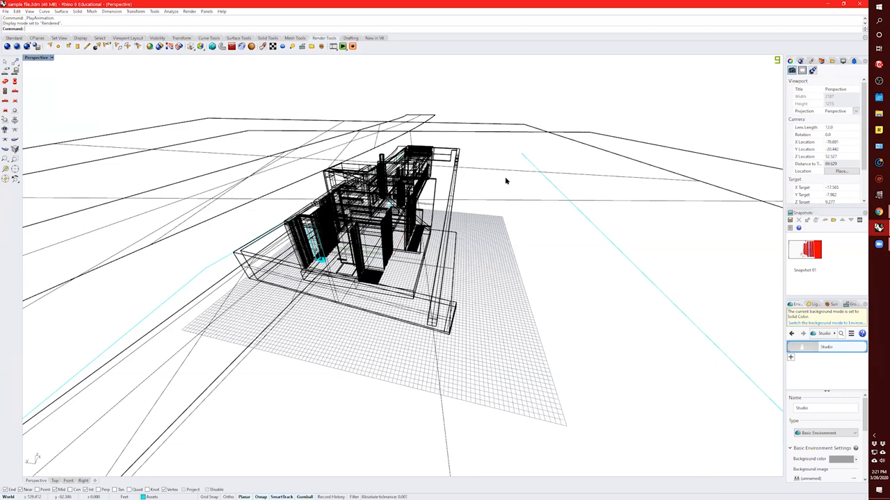
mouse_move(523, 51)
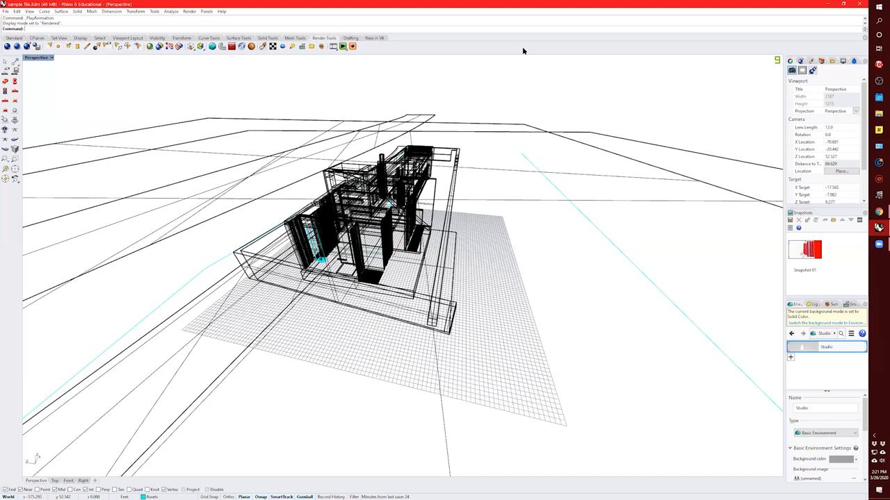
mouse_move(560, 294)
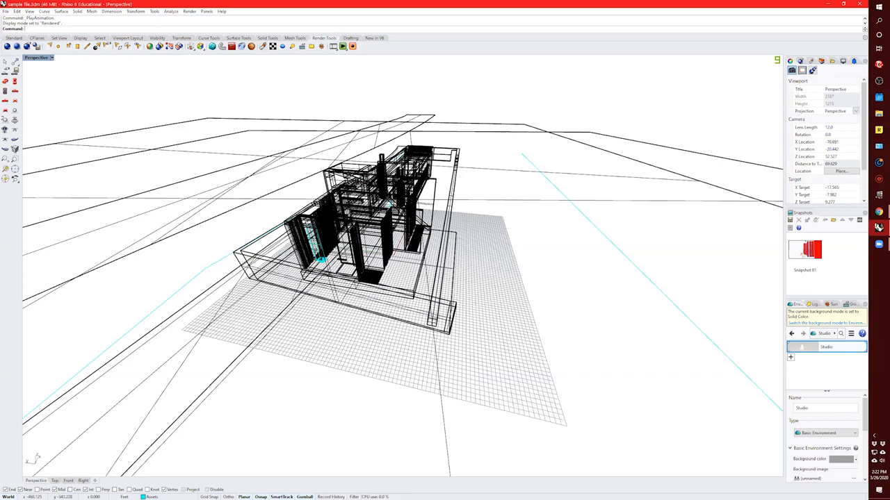
mouse_move(707, 66)
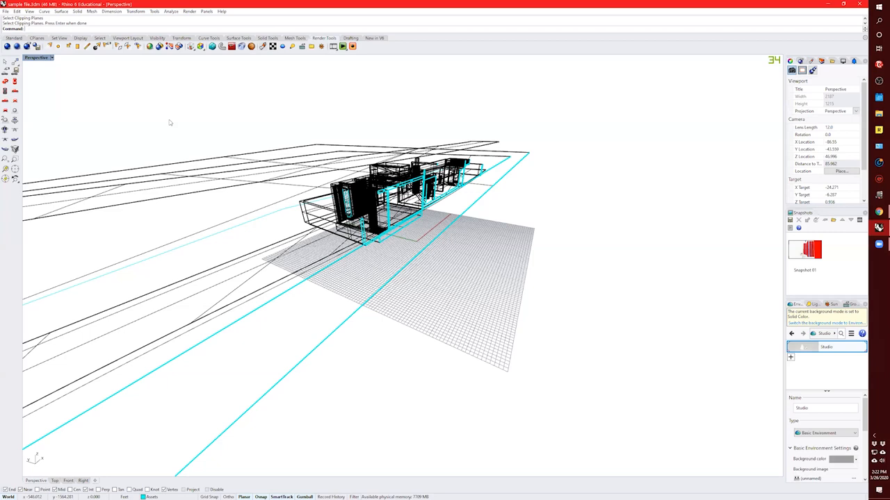
mouse_move(159, 77)
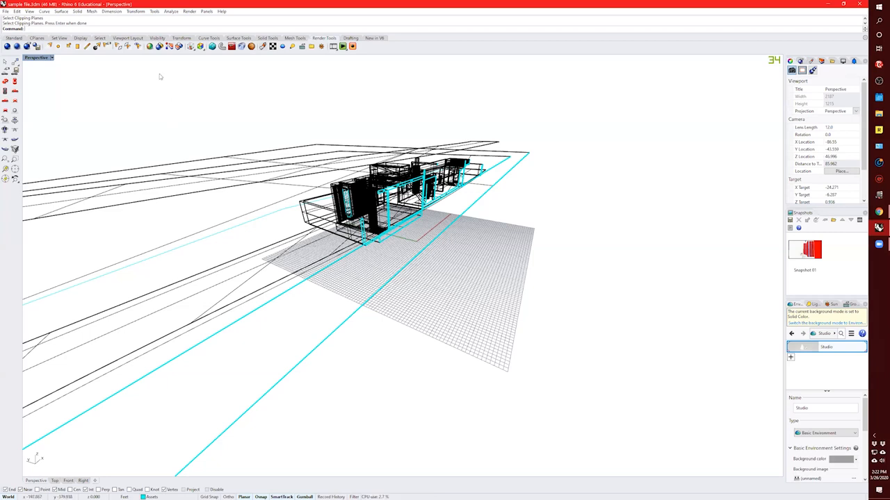
mouse_move(221, 126)
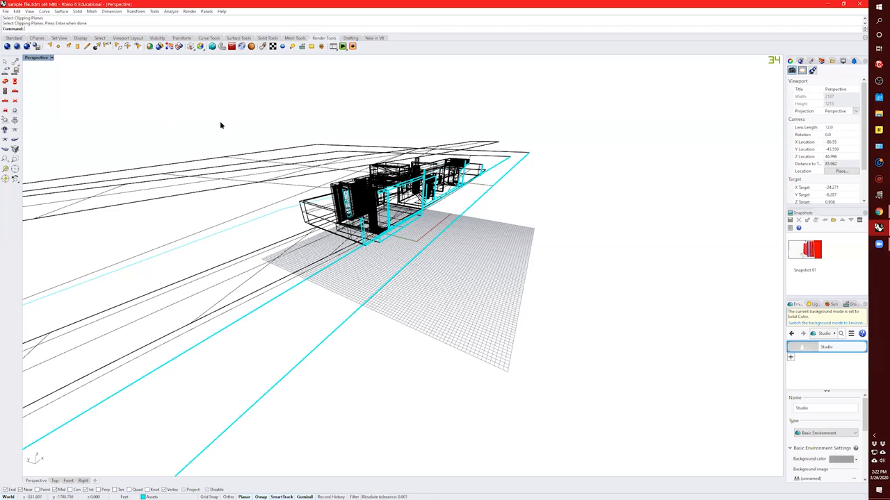
Start an Xbox Game Bar screen recording with Win+G over the Rhino house model.
key("Win+g")
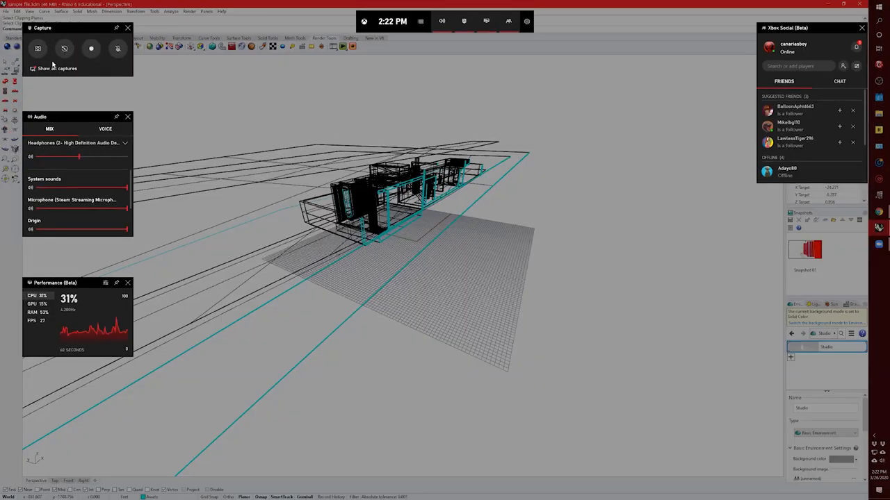
left_click(64, 48)
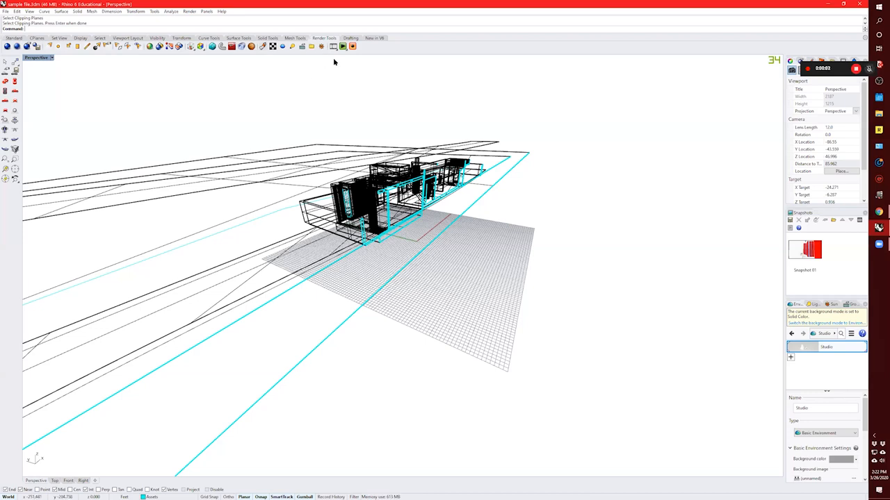
mouse_move(342, 46)
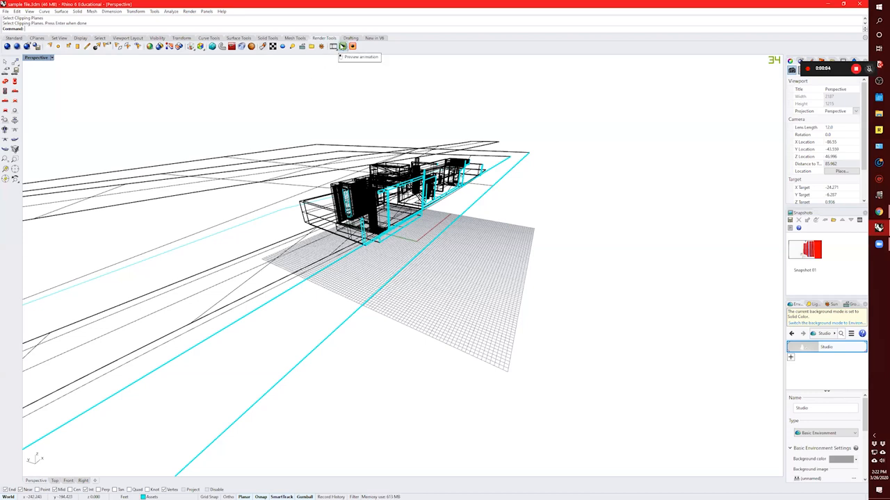